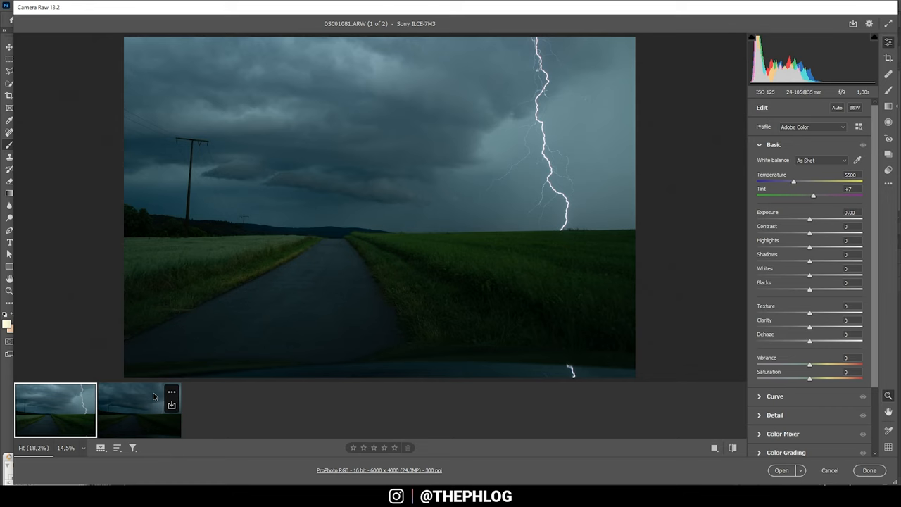
Step: Straighten the lightning photo to -1.86° and crop away the car hood at the bottom
left_click(140, 410)
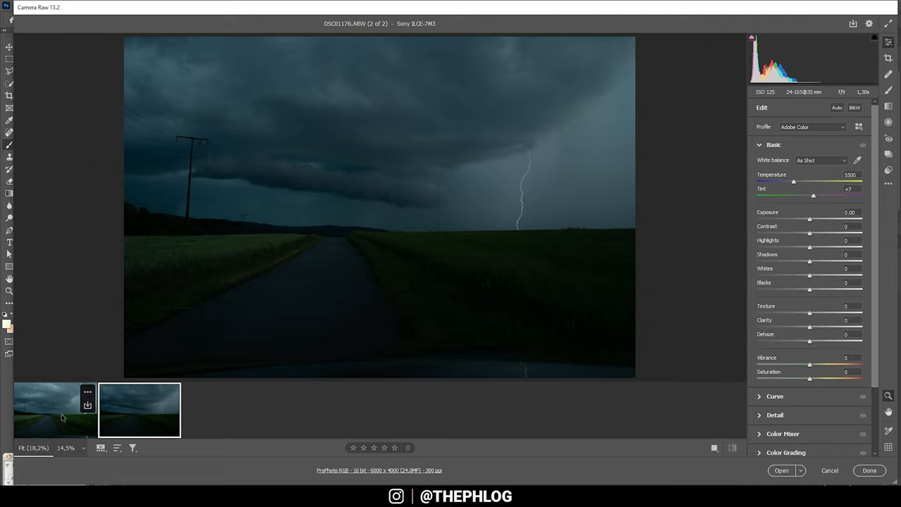
left_click(55, 410)
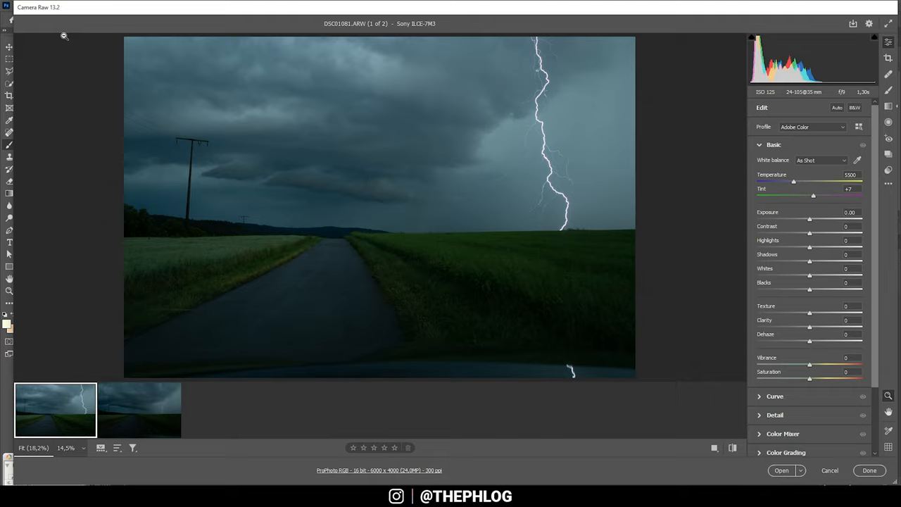
mouse_move(138, 99)
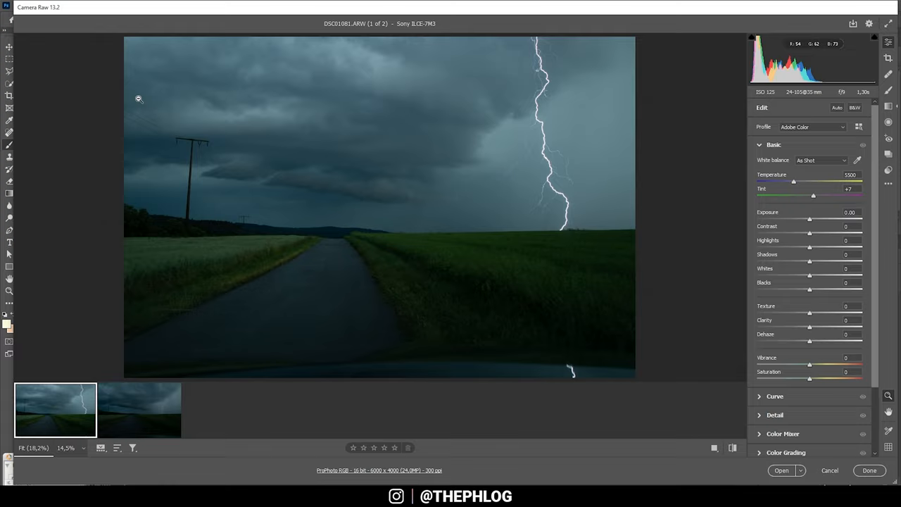
mouse_move(269, 278)
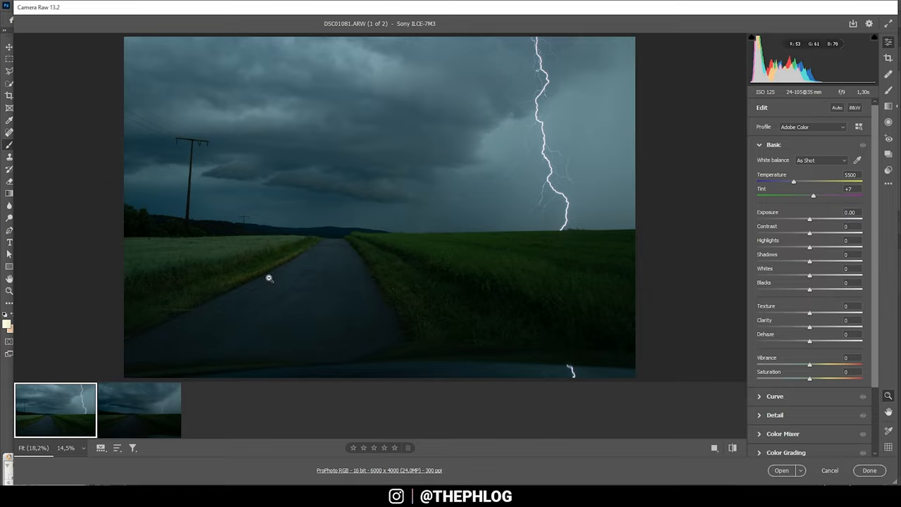
left_click(888, 57)
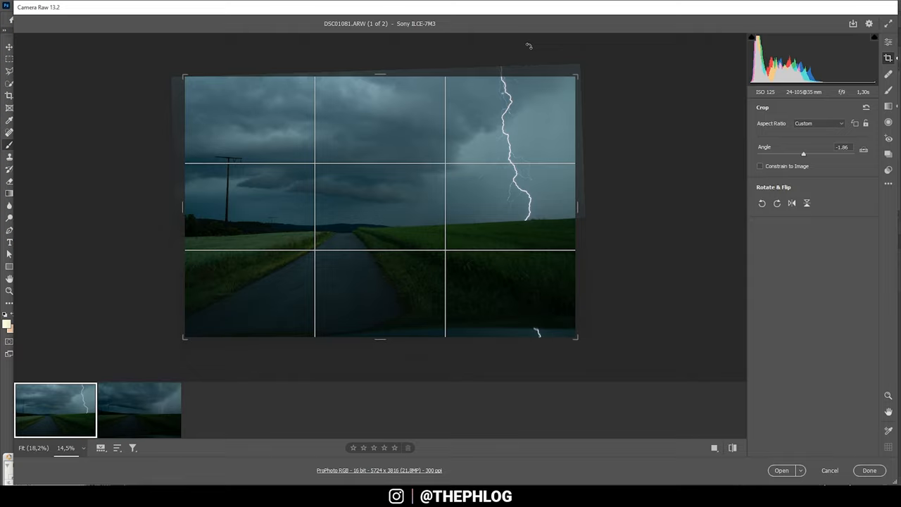
left_click_drag(380, 338, 384, 329)
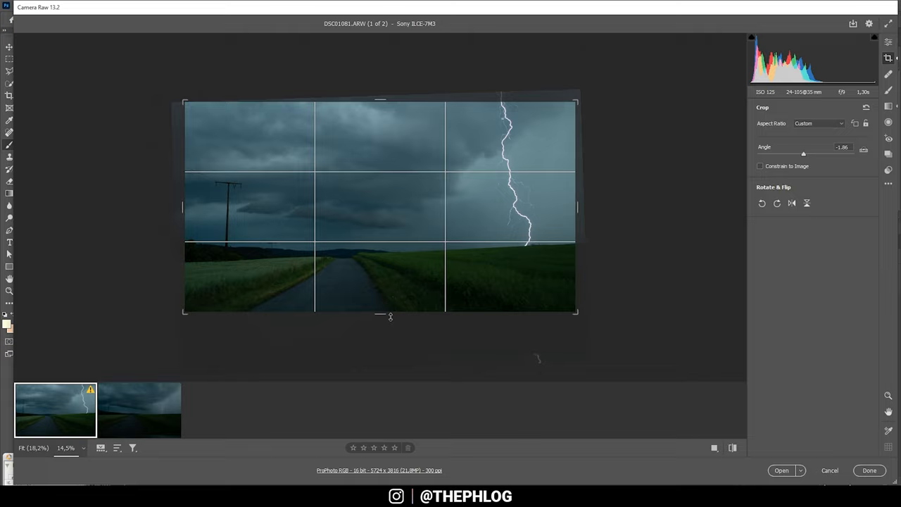
left_click(888, 43)
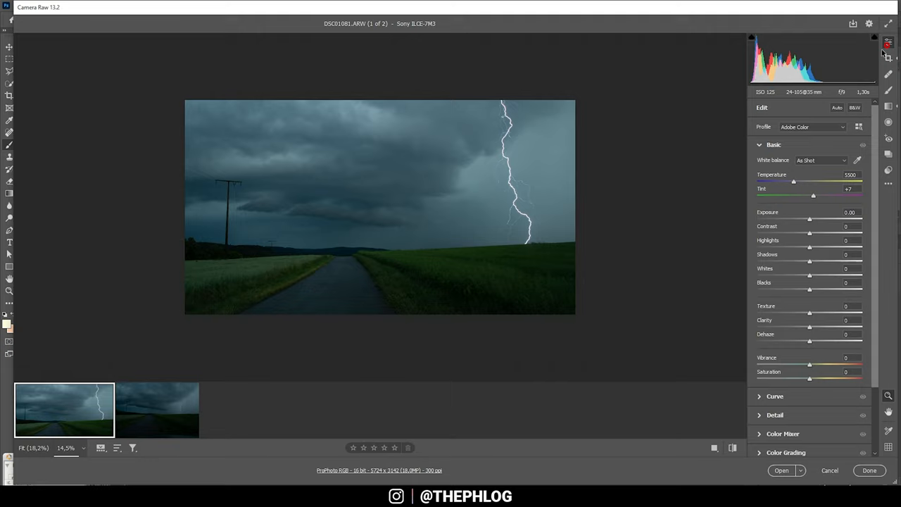
Step: Apply the Adobe Landscape profile and set the white balance temperature to 5750
left_click(324, 292)
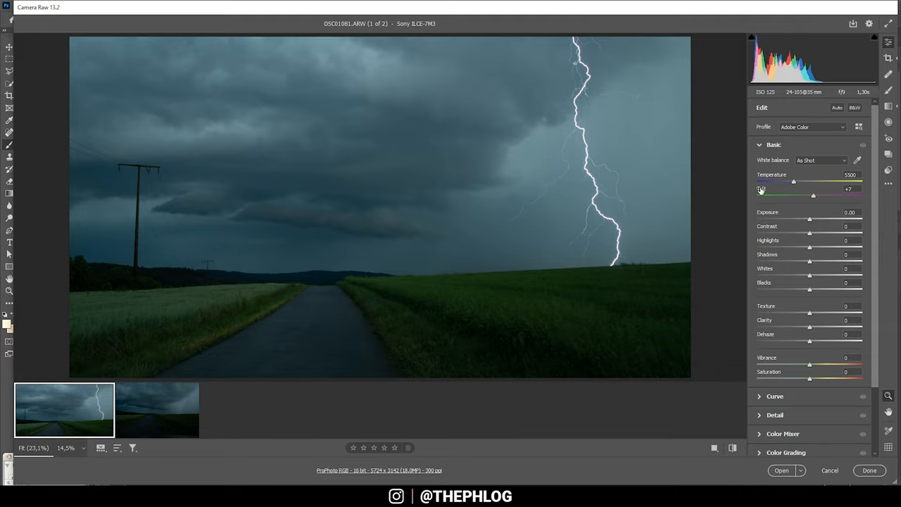
left_click(814, 127)
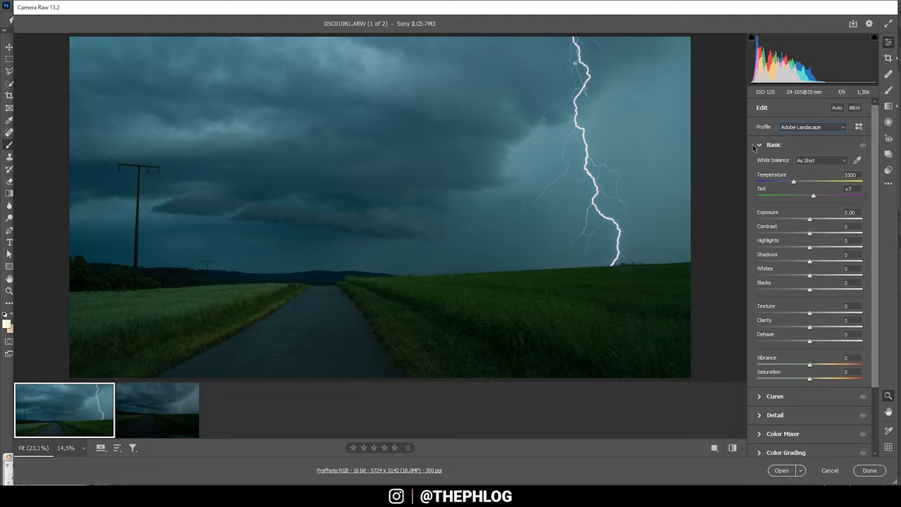
mouse_move(261, 111)
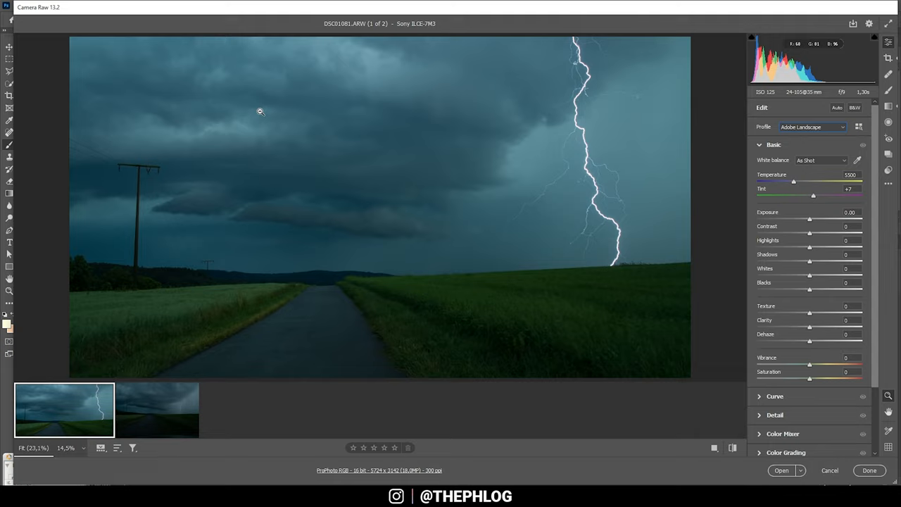
mouse_move(454, 97)
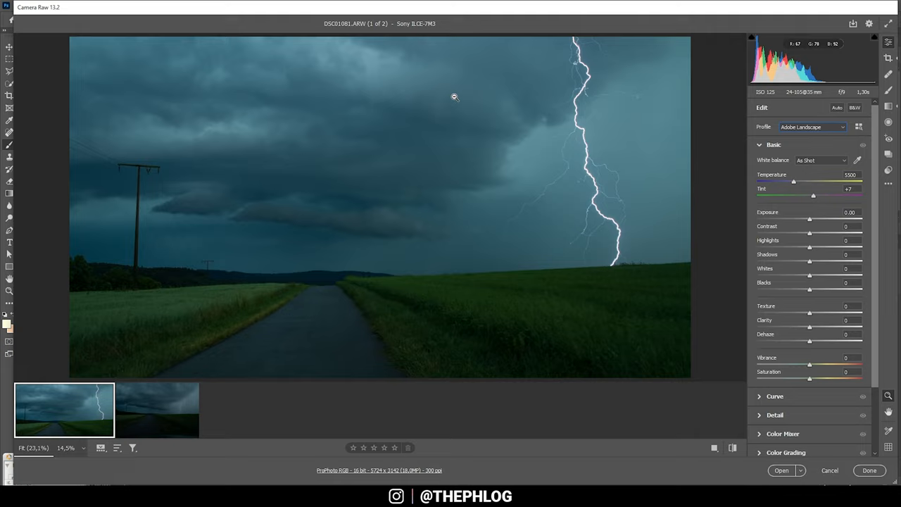
mouse_move(451, 217)
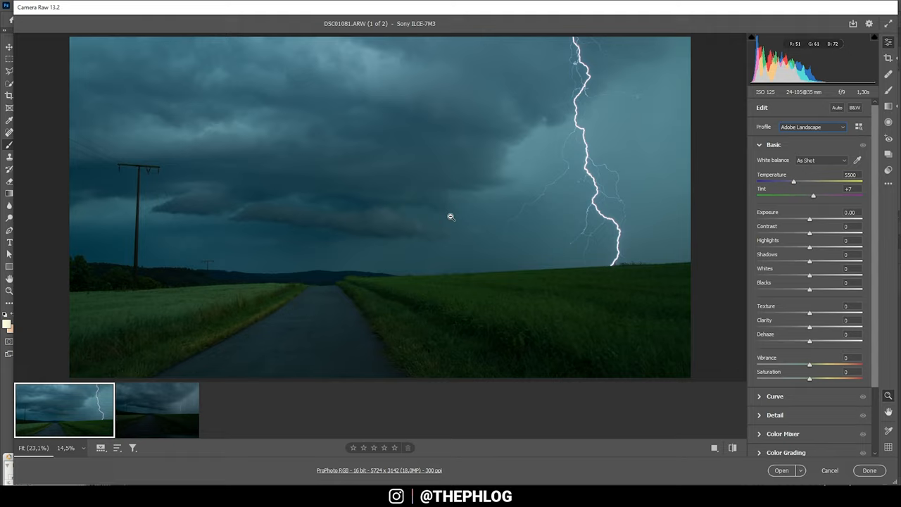
left_click_drag(794, 182, 801, 182)
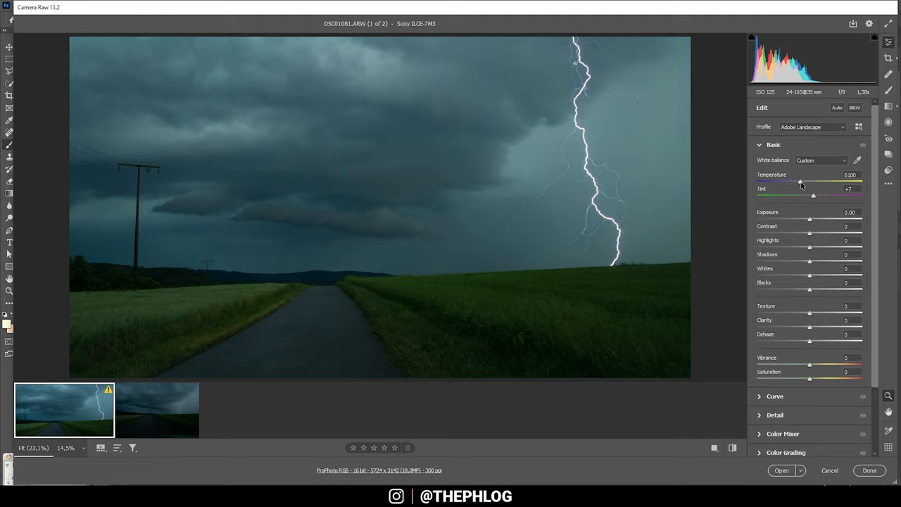
left_click_drag(801, 181, 796, 182)
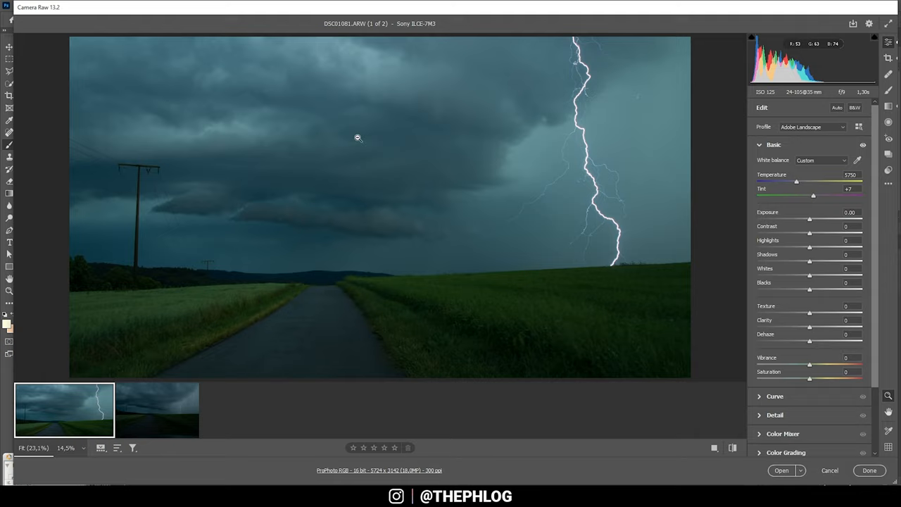
mouse_move(805, 217)
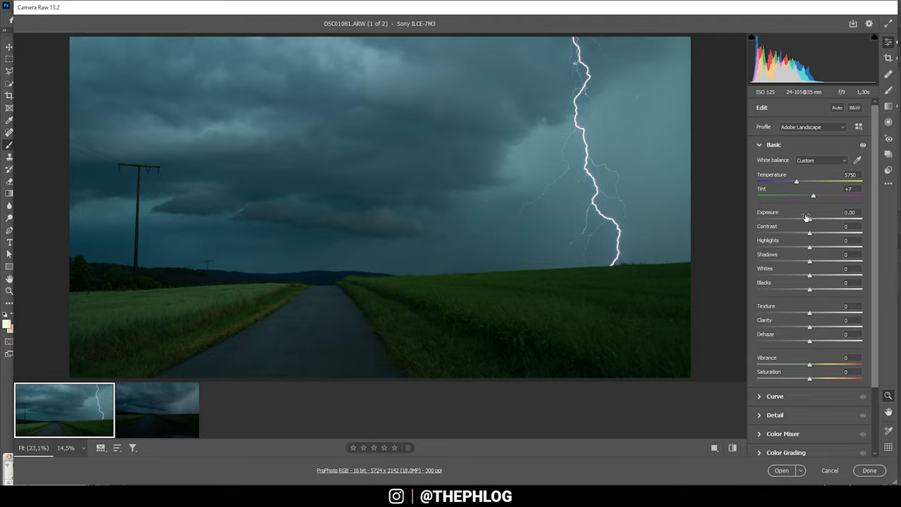
Step: Set Exposure +0.60, Highlights -100, Shadows +8, Whites +17 and Contrast +4
left_click_drag(810, 219, 817, 219)
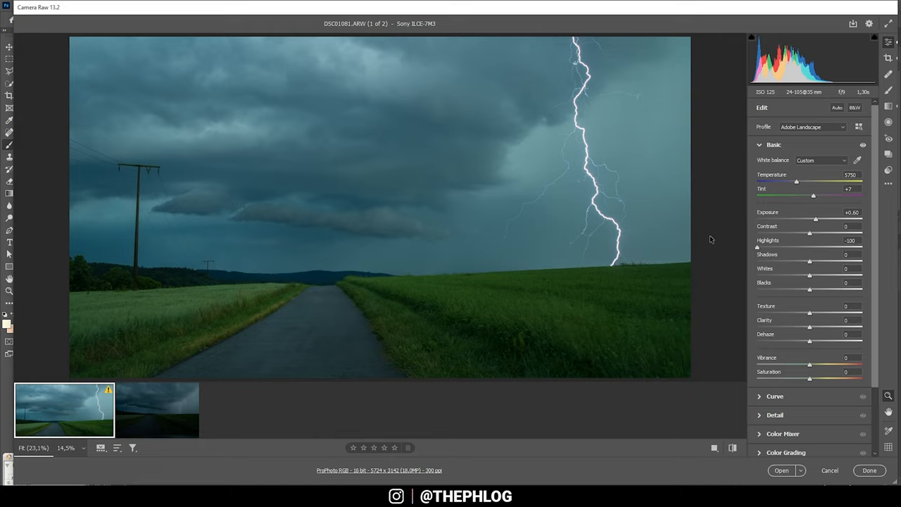
mouse_move(597, 114)
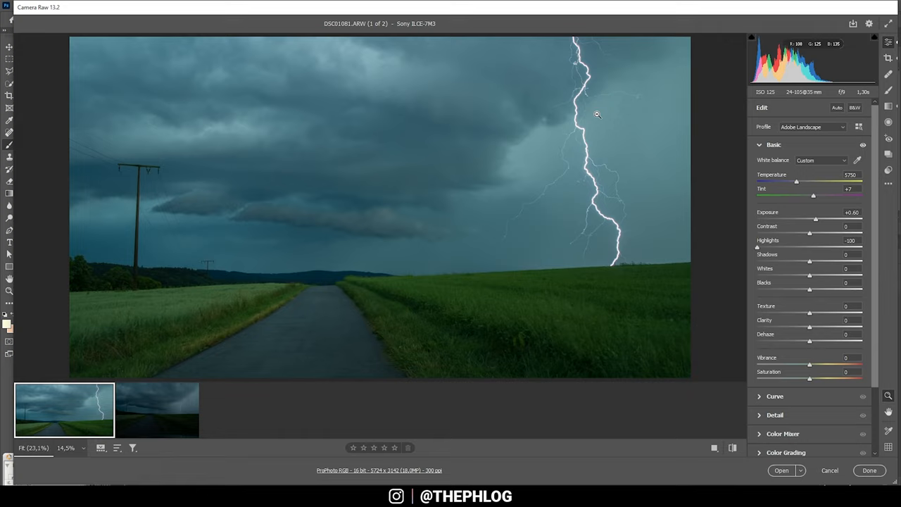
left_click_drag(810, 261, 819, 262)
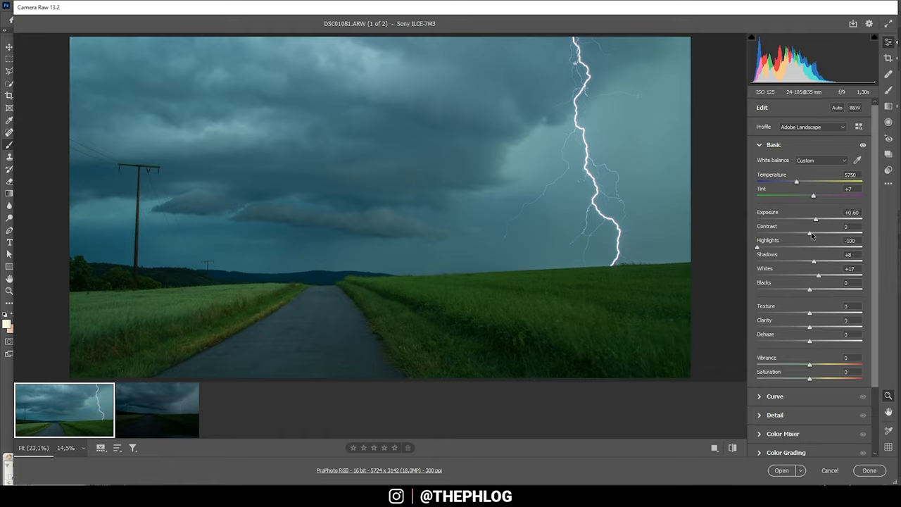
left_click_drag(812, 234, 817, 234)
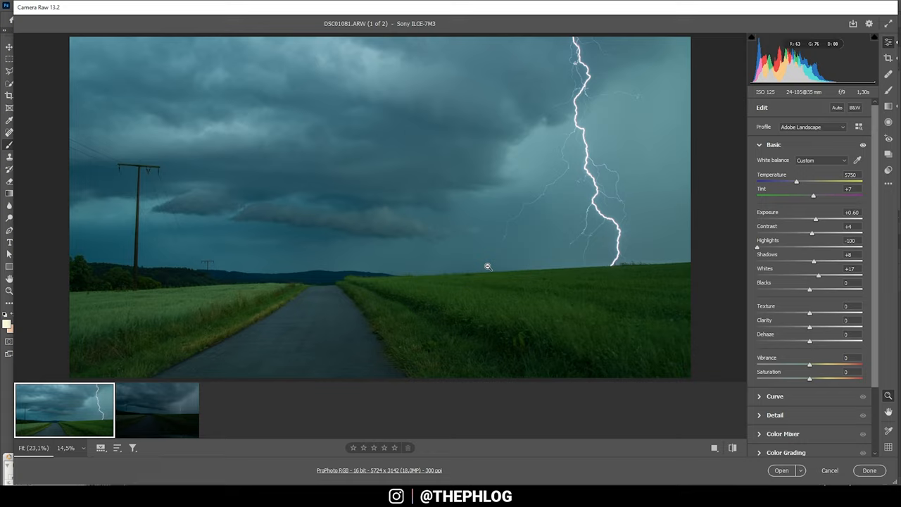
left_click_drag(810, 313, 815, 313)
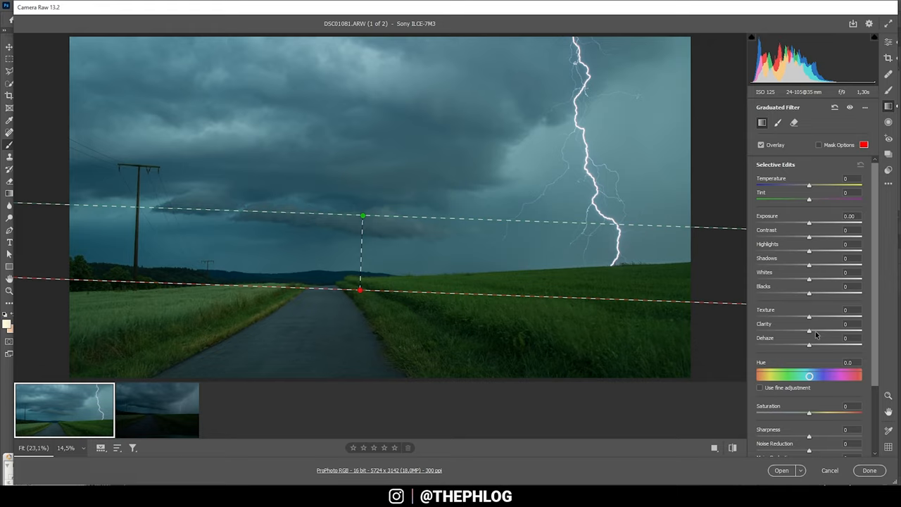
Step: Give the cloud-to-horizon graduated filter Clarity +79, with Texture +7 and Vibrance -5
left_click_drag(810, 331, 850, 331)
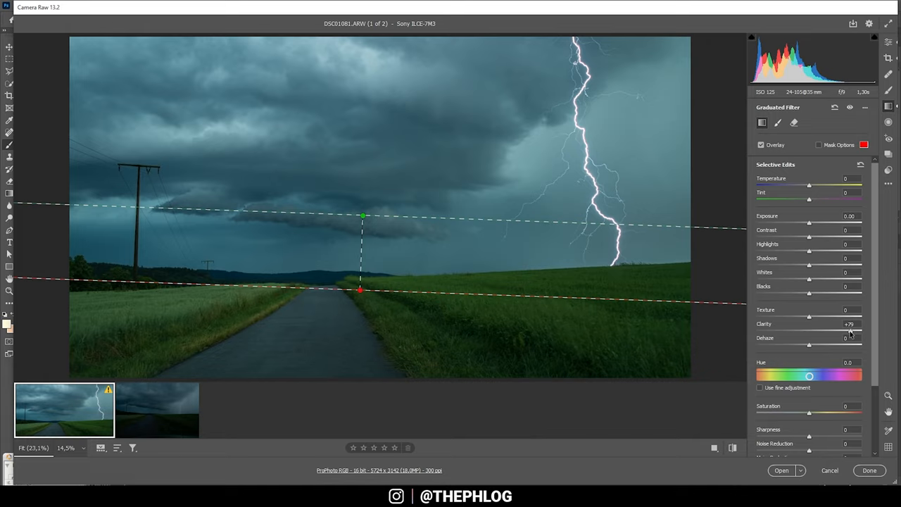
left_click_drag(810, 332, 808, 332)
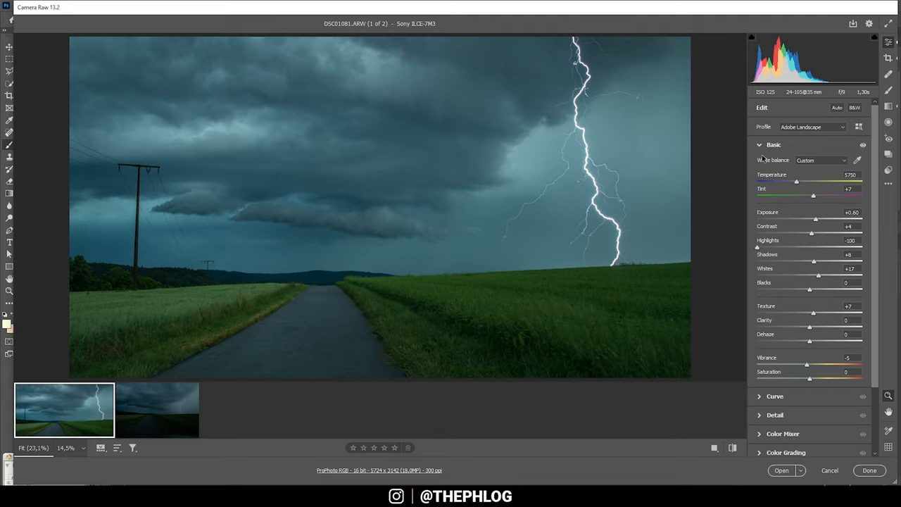
mouse_move(888, 122)
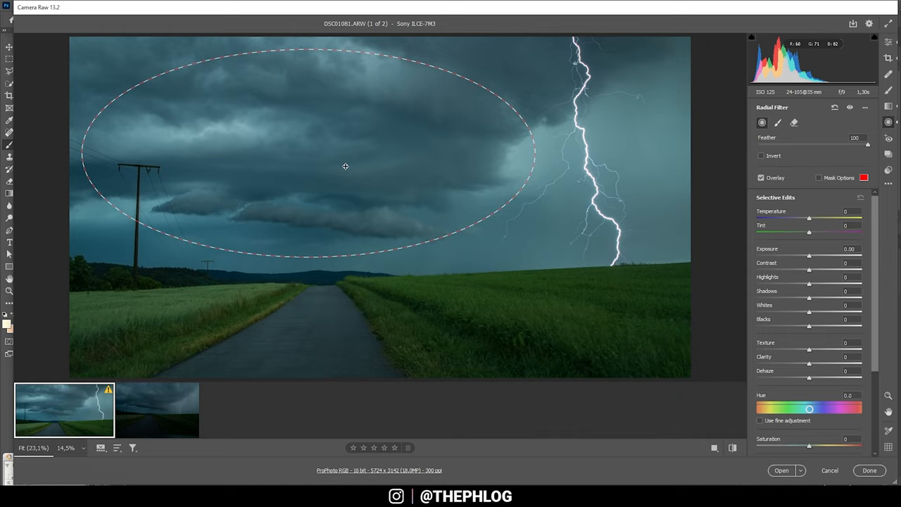
Step: Set Highlights to +100 in a radial filter over the left storm clouds
left_click_drag(809, 284, 852, 284)
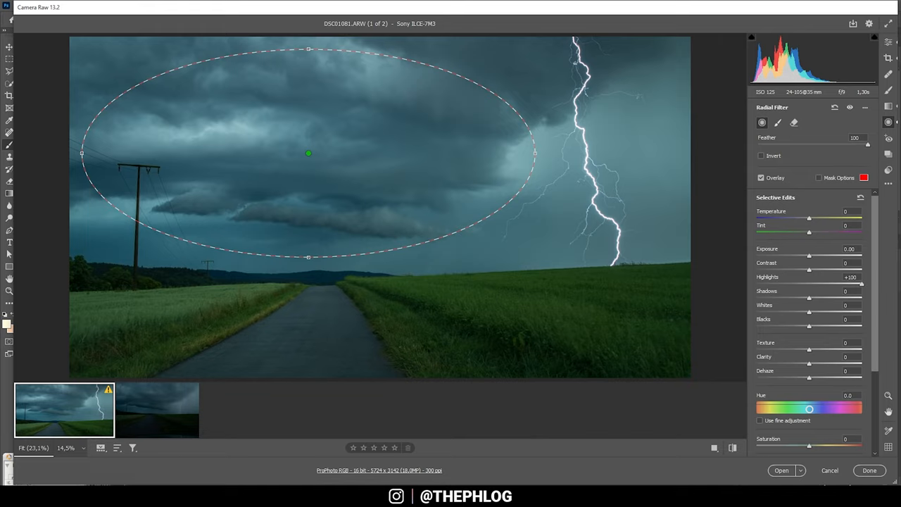
left_click_drag(809, 312, 838, 312)
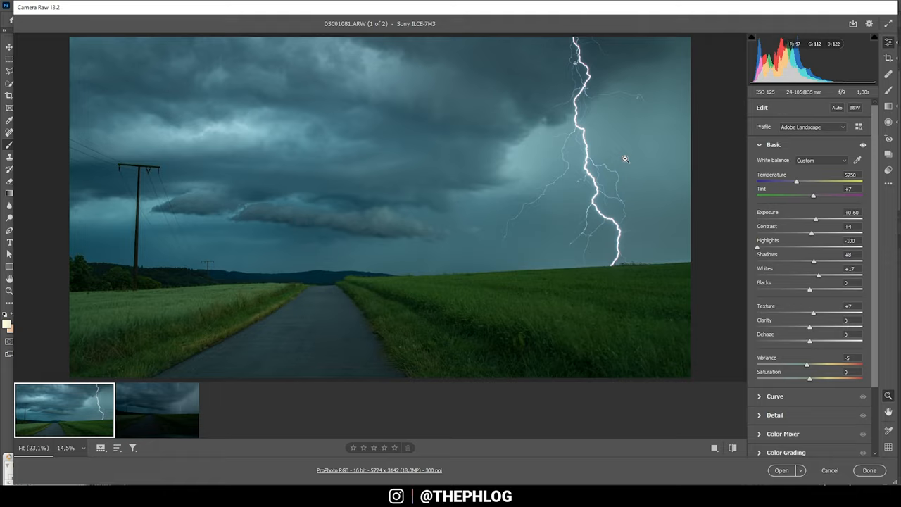
left_click(760, 145)
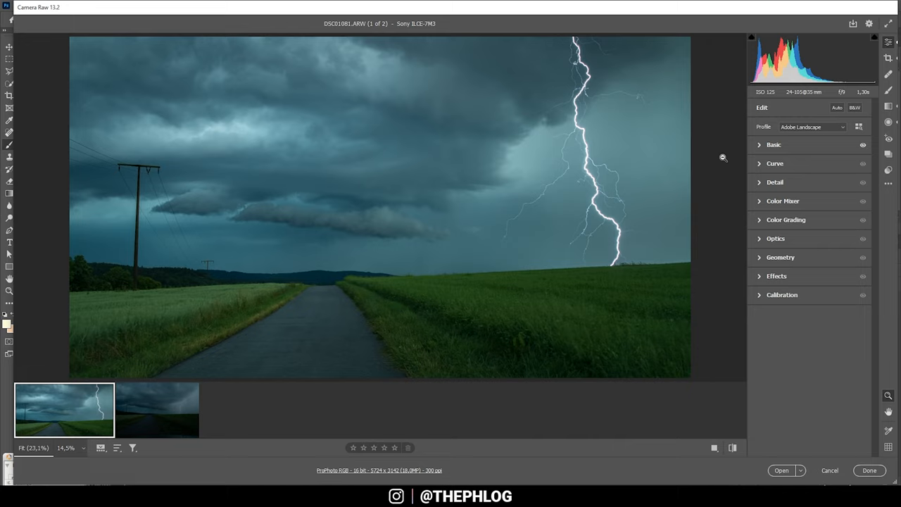
Step: In Color Mixer HSL Saturation, set Greens -16, Yellows -100 and Aquas +54
left_click(783, 200)
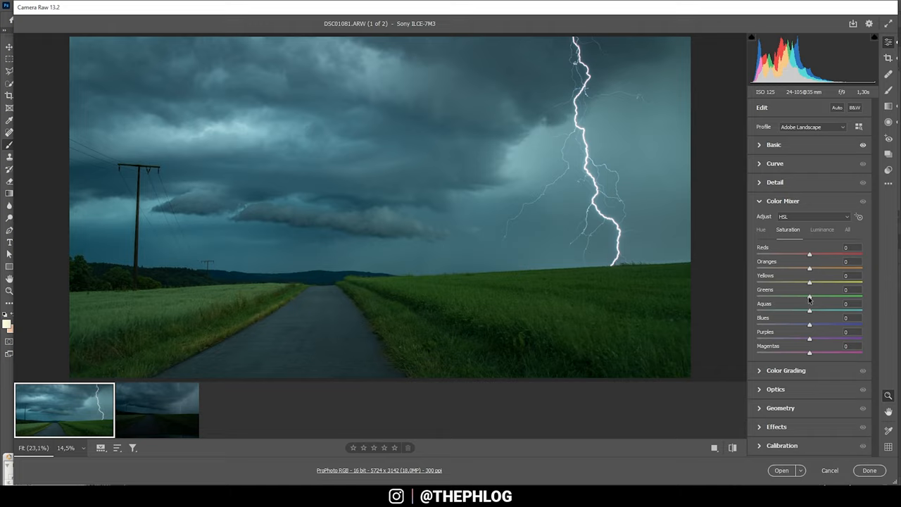
left_click_drag(810, 296, 800, 297)
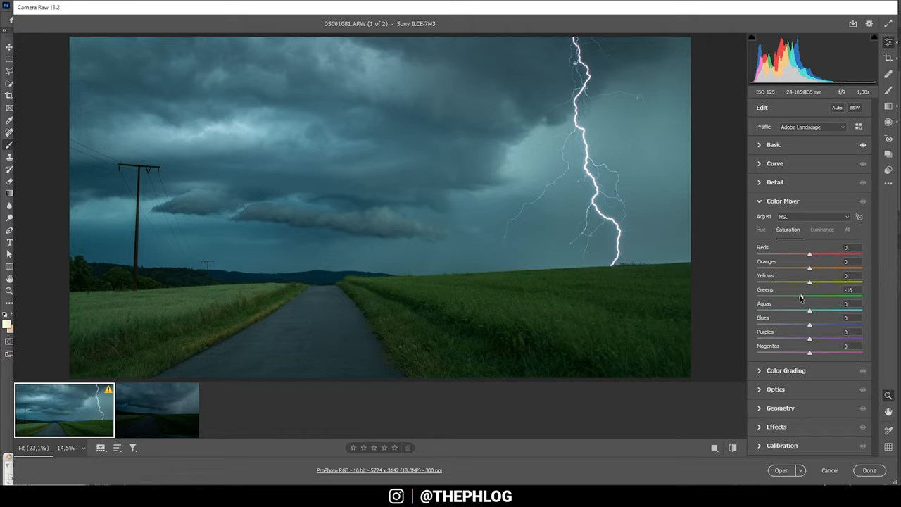
left_click_drag(809, 275, 801, 276)
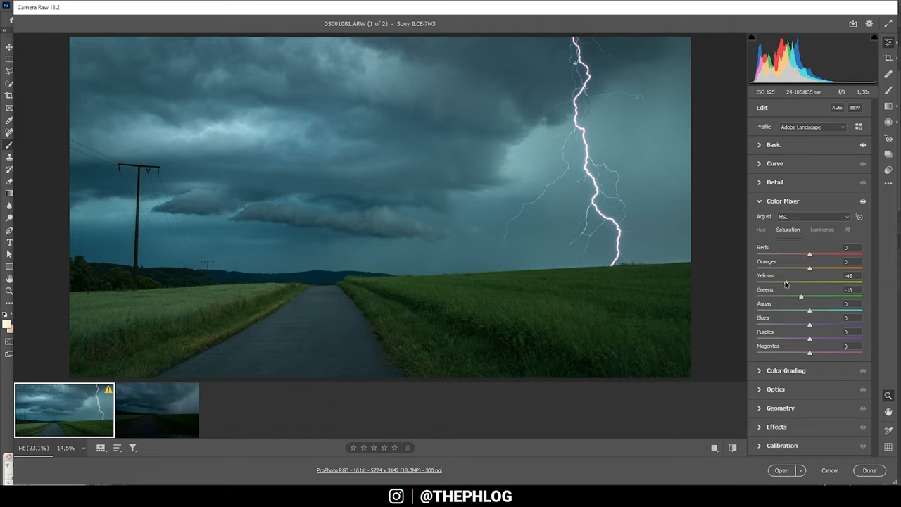
left_click_drag(801, 275, 758, 276)
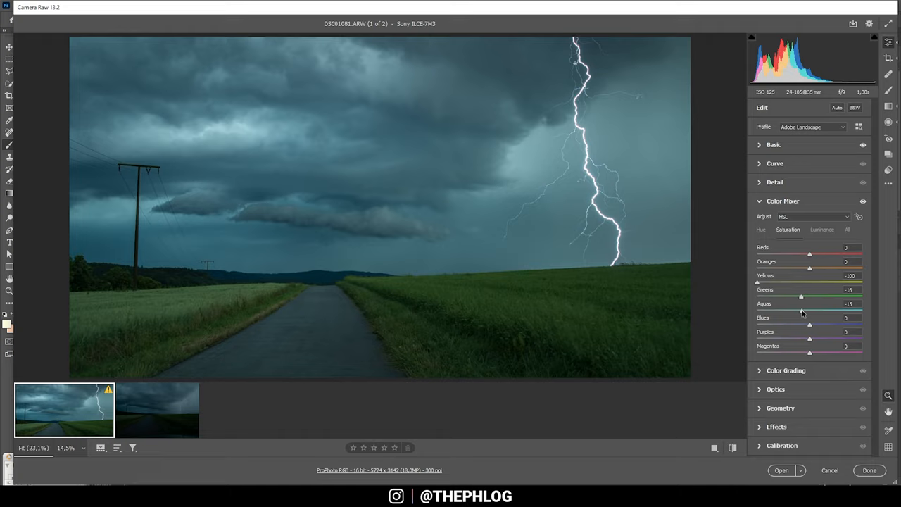
left_click_drag(801, 311, 840, 312)
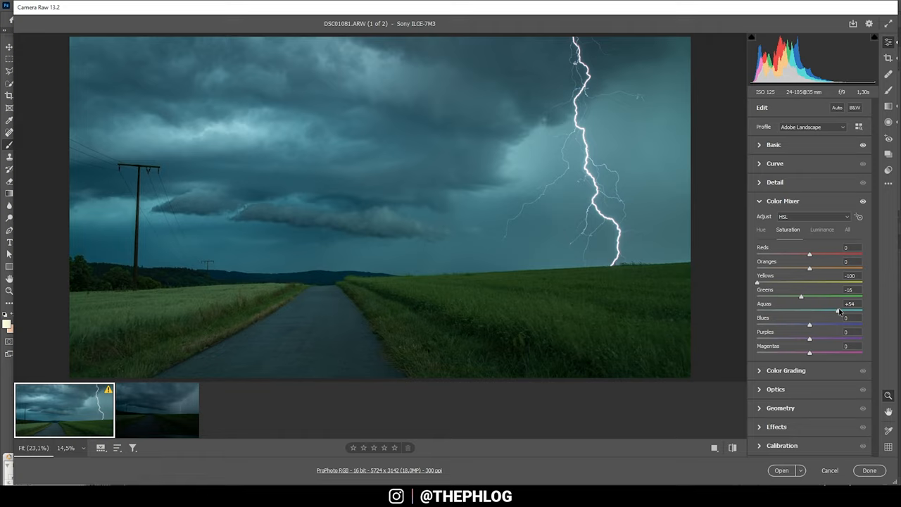
left_click_drag(834, 310, 823, 310)
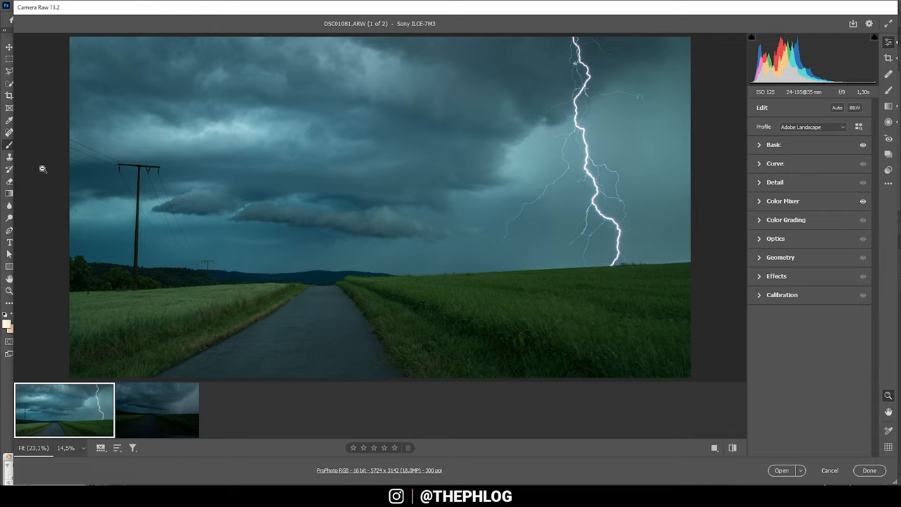
Step: Expand the Detail panel showing Sharpening 76, Detail 100, Masking 58, Color Noise Reduction 25
left_click(775, 182)
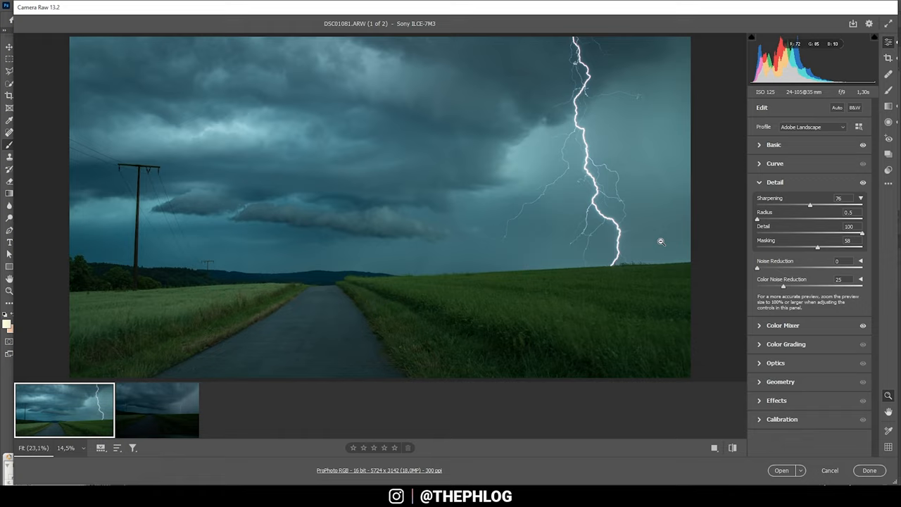
mouse_move(192, 212)
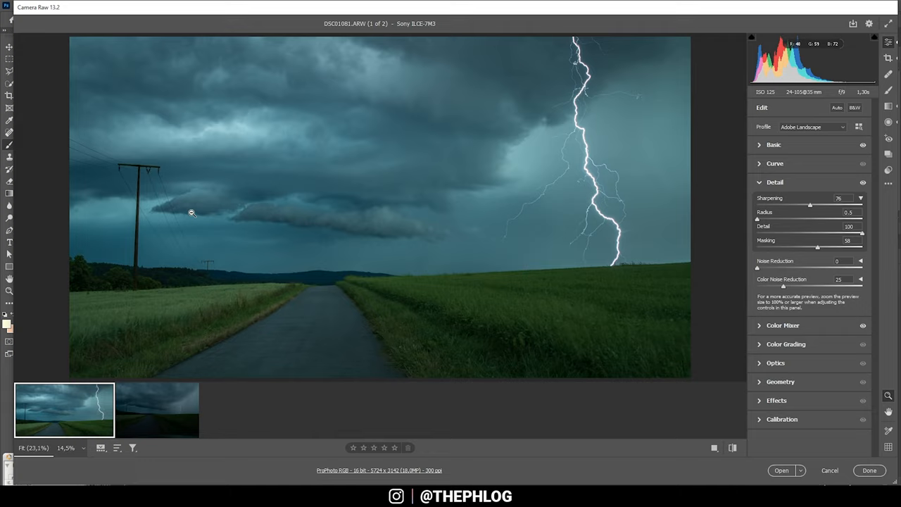
mouse_move(156, 426)
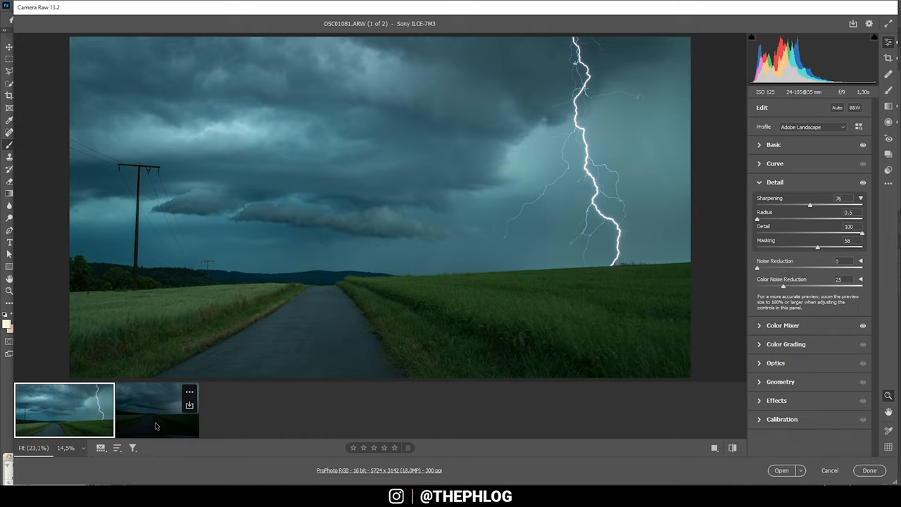
Step: Sync all Camera Raw edits to the second storm photo, then open both in Photoshop
left_click(157, 410)
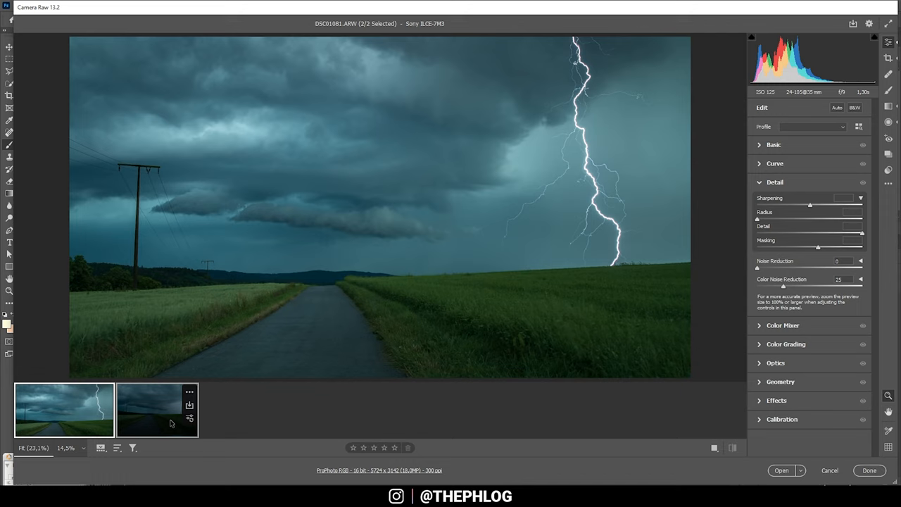
left_click(189, 419)
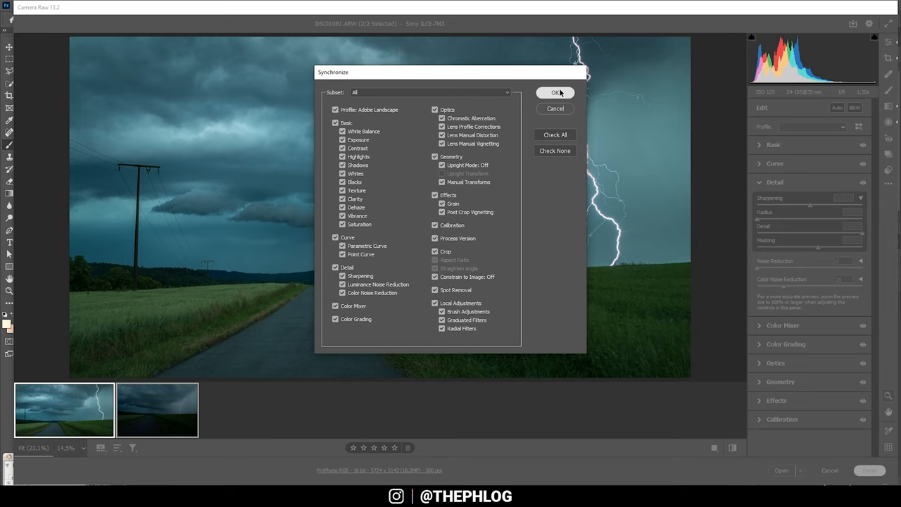
left_click(555, 92)
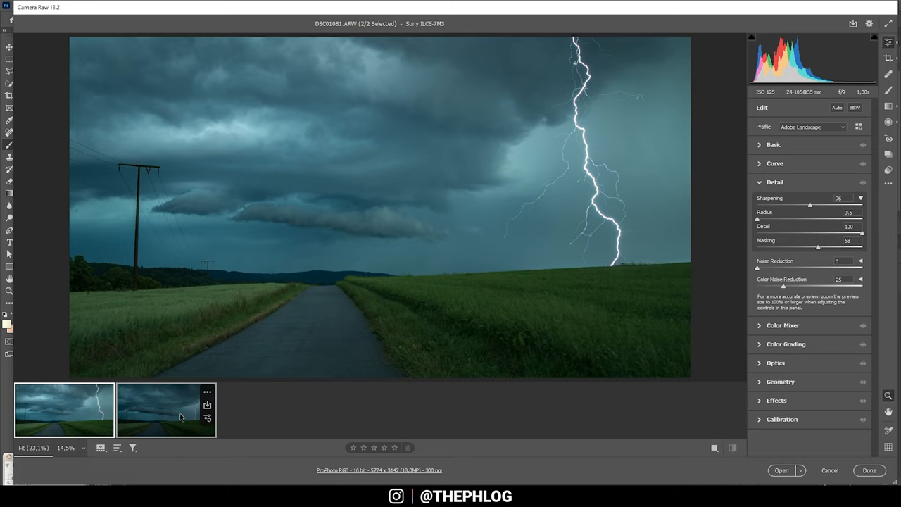
left_click(781, 471)
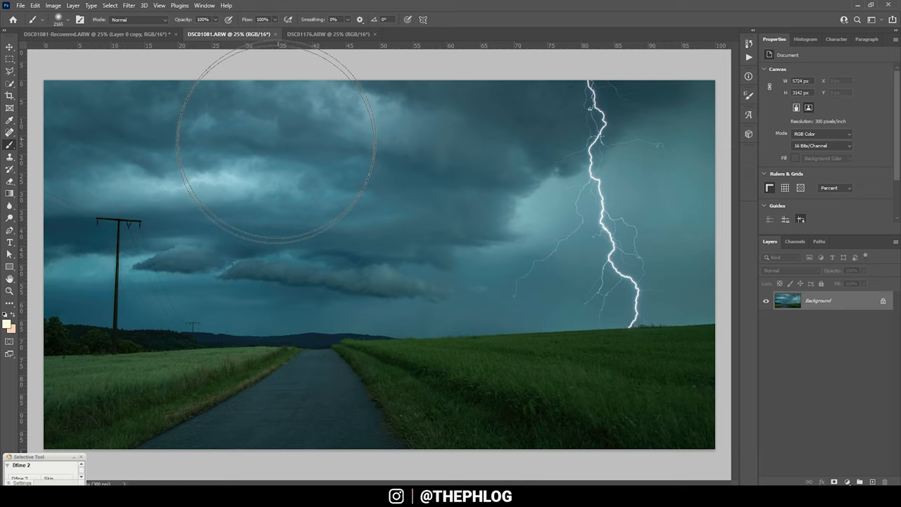
Step: Paste the darker second storm photo into the lightning document as Layer 1
left_click(326, 34)
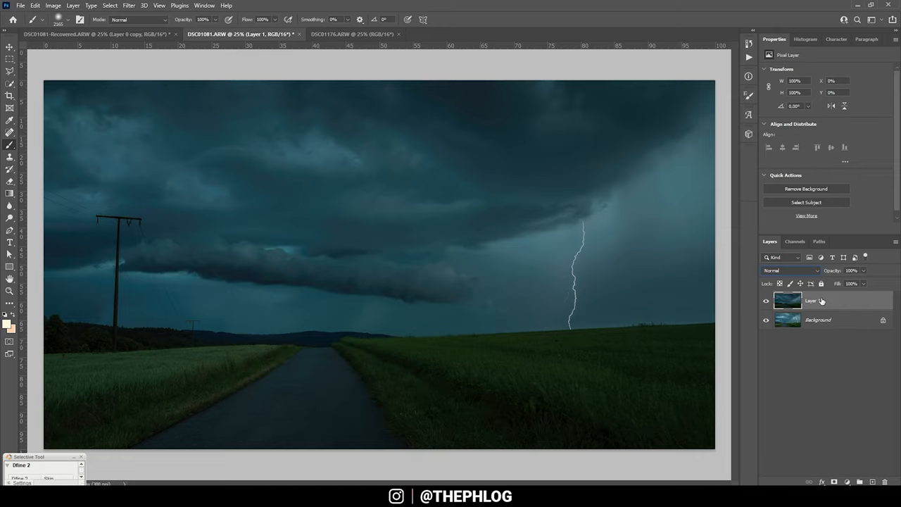
Step: Set Layer 1 to Lighten blend mode, toggle its visibility to compare, and flatten
left_click(788, 271)
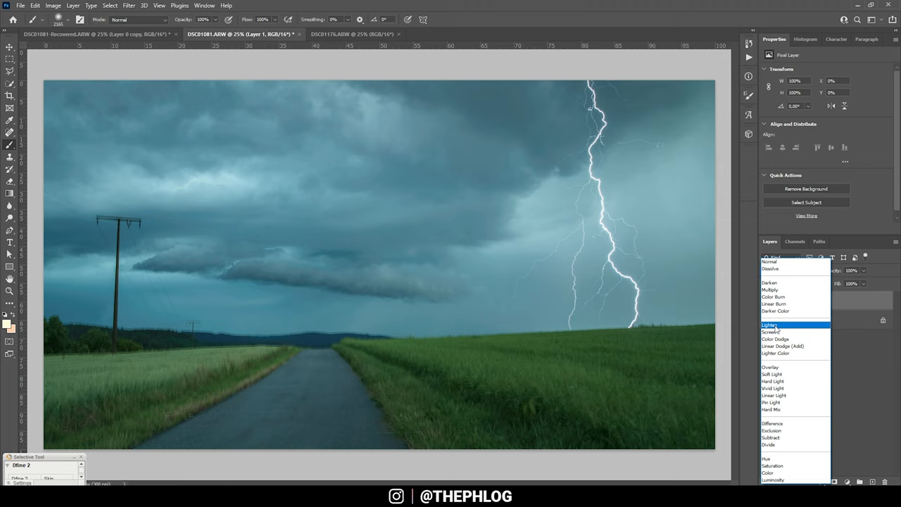
left_click(770, 324)
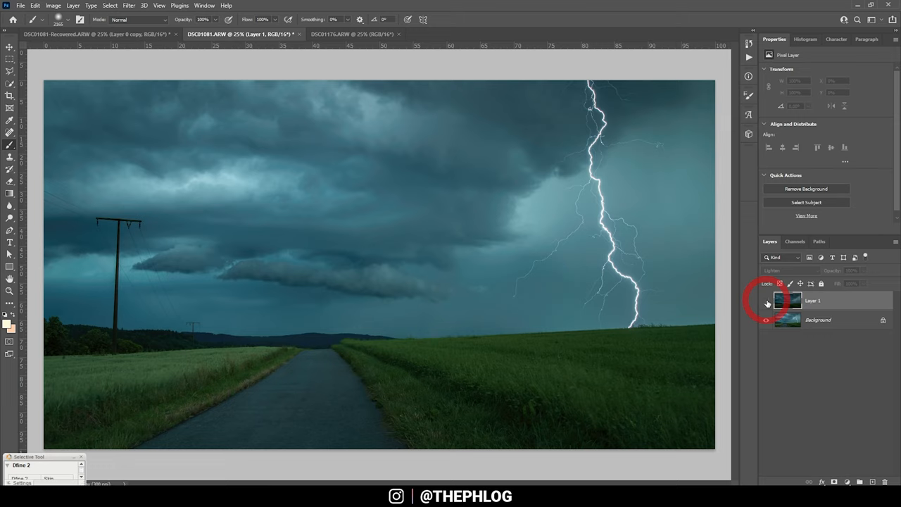
left_click(766, 300)
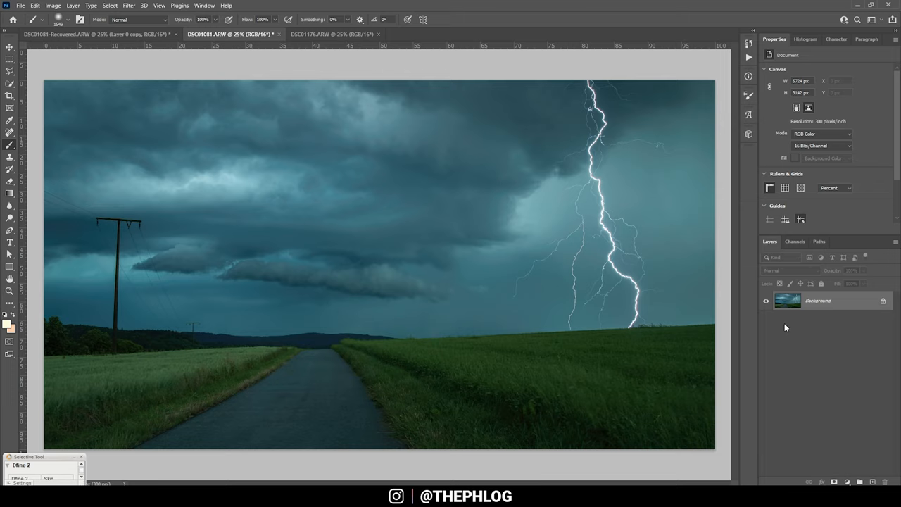
mouse_move(711, 292)
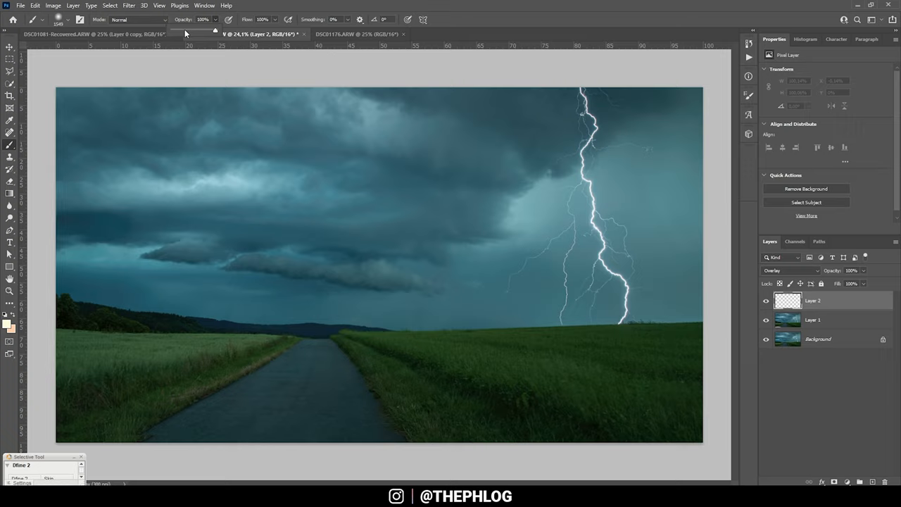
Step: Set the foreground colour to white and softly paint over the road near the horizon
left_click(9, 319)
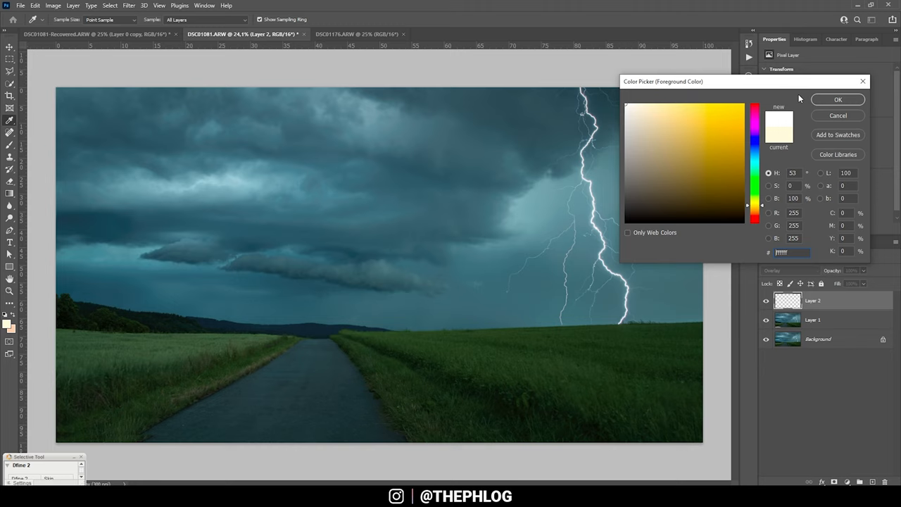
left_click(838, 99)
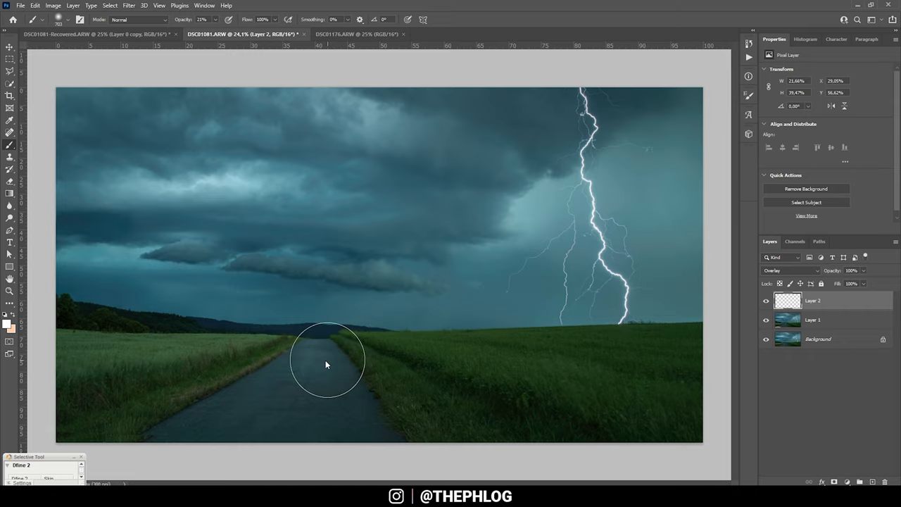
left_click_drag(327, 363, 261, 397)
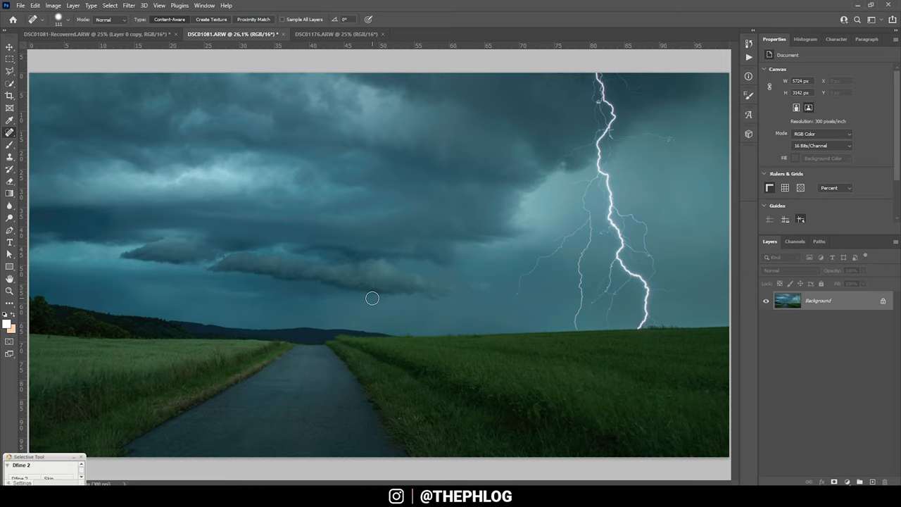
Step: Heal a small dust spot in the sky with the Spot Healing Brush
left_click(128, 6)
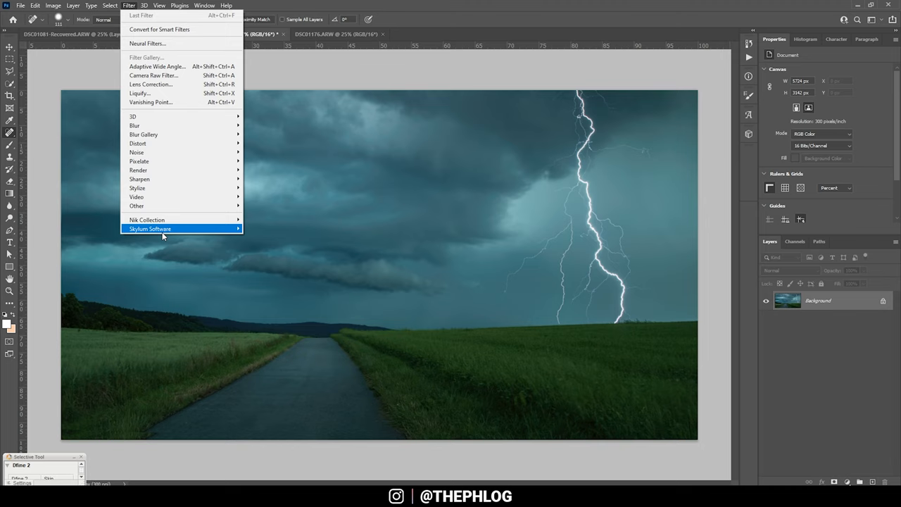
Step: Apply Color Efex Pro 4's Tonal Contrast filter with Midtones at 28%
left_click(147, 220)
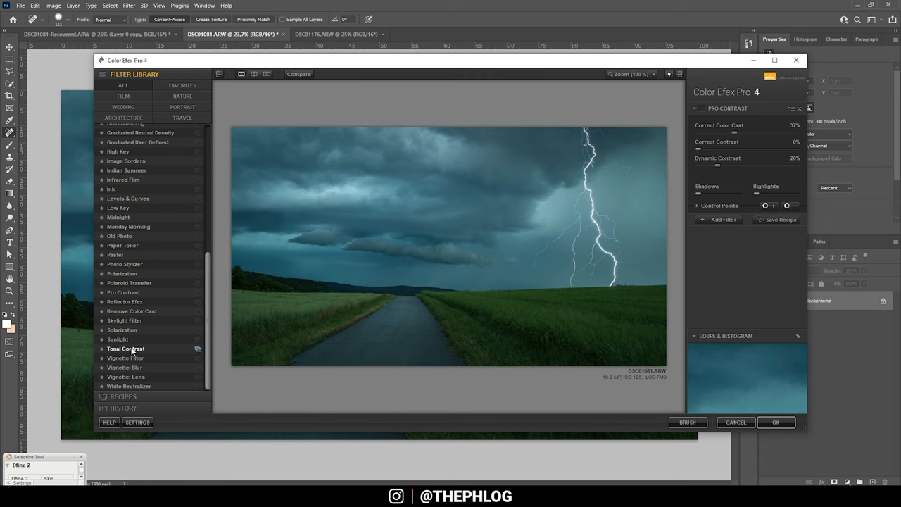
left_click(126, 349)
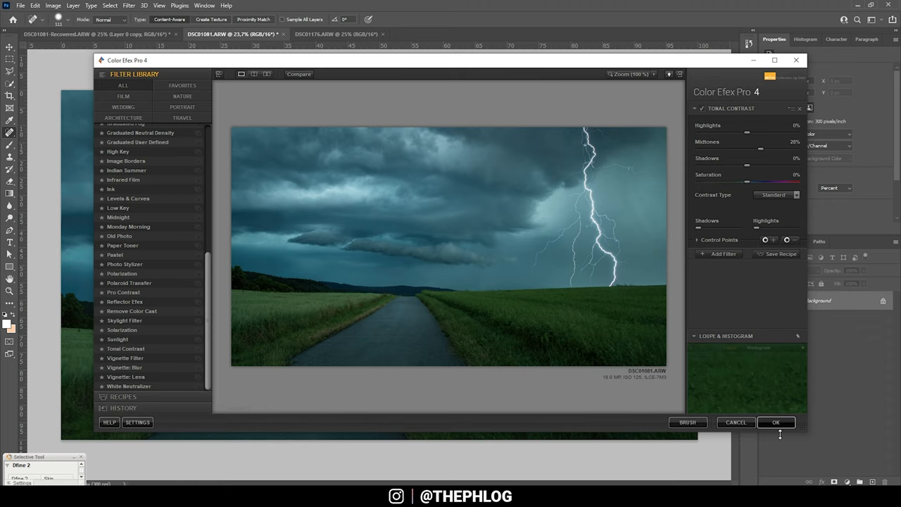
left_click(775, 422)
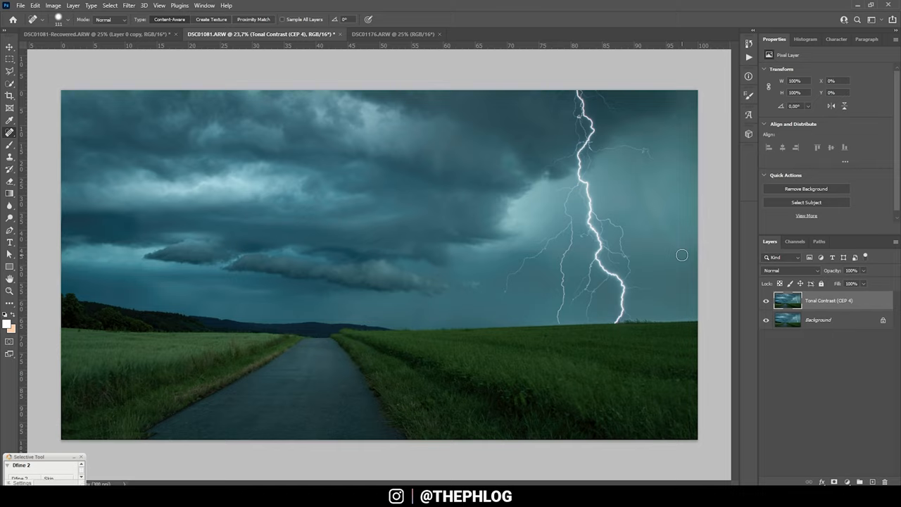